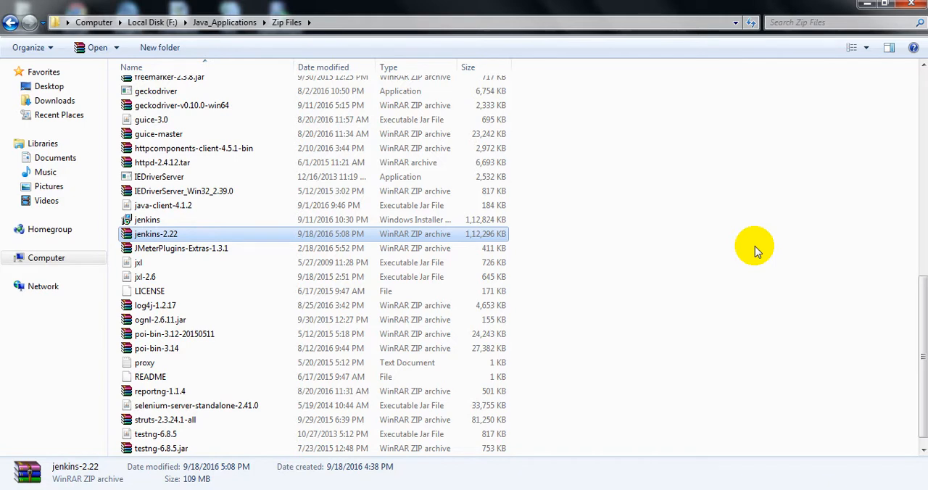
{"action": "mouse_move", "coordinate": [536, 224]}
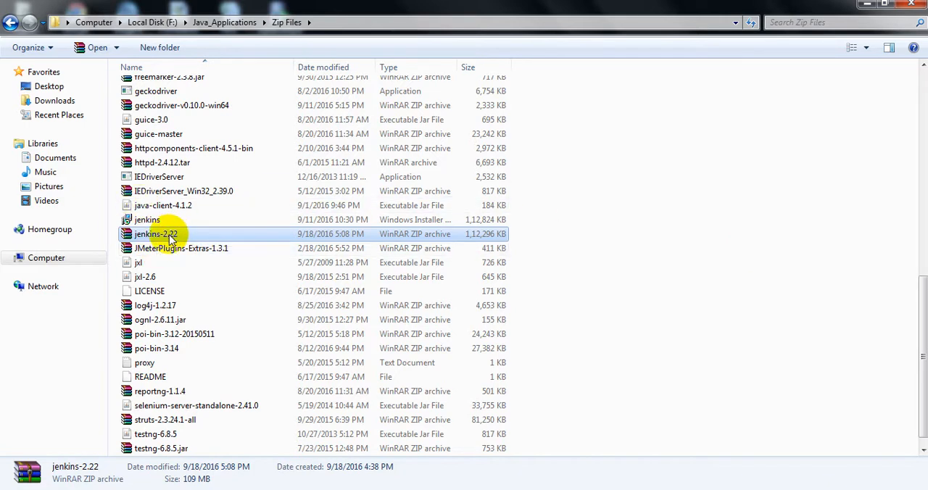
{"action": "mouse_move", "coordinate": [171, 239]}
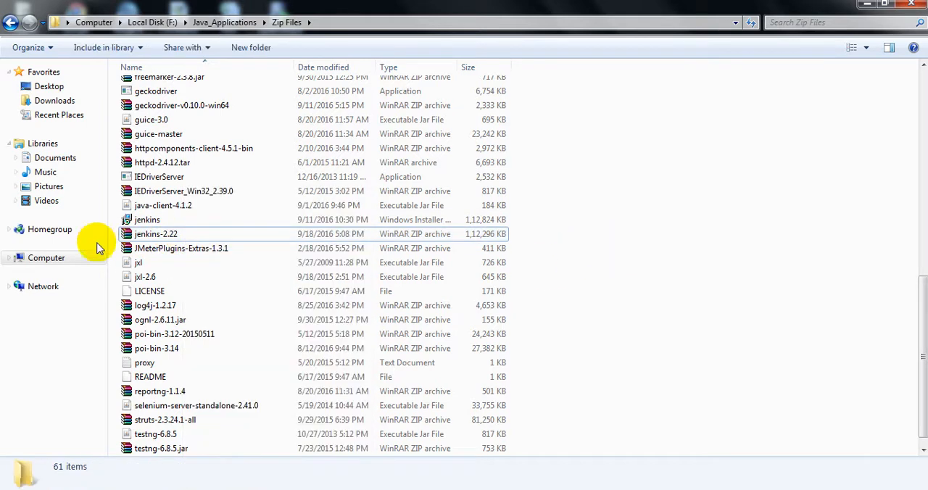
Select the Jenkins installer package.
{"action": "left_click", "coordinate": [147, 219]}
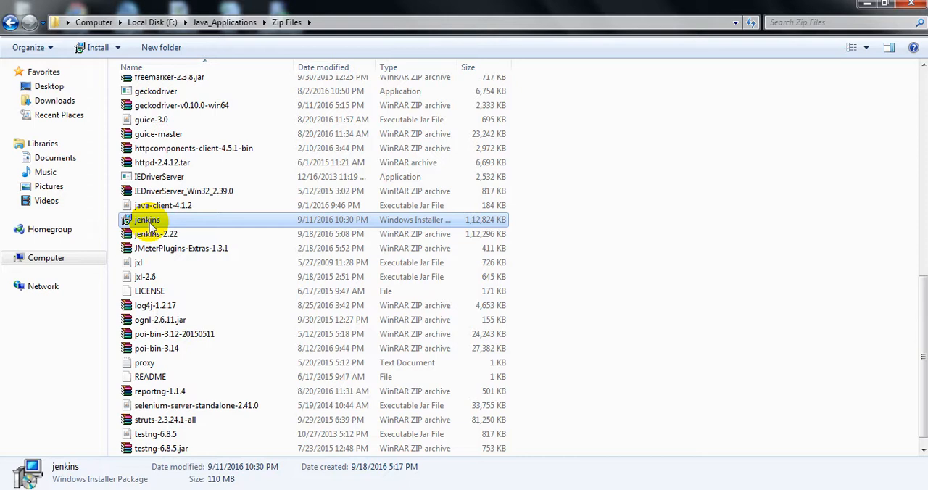
{"action": "left_click", "coordinate": [138, 263]}
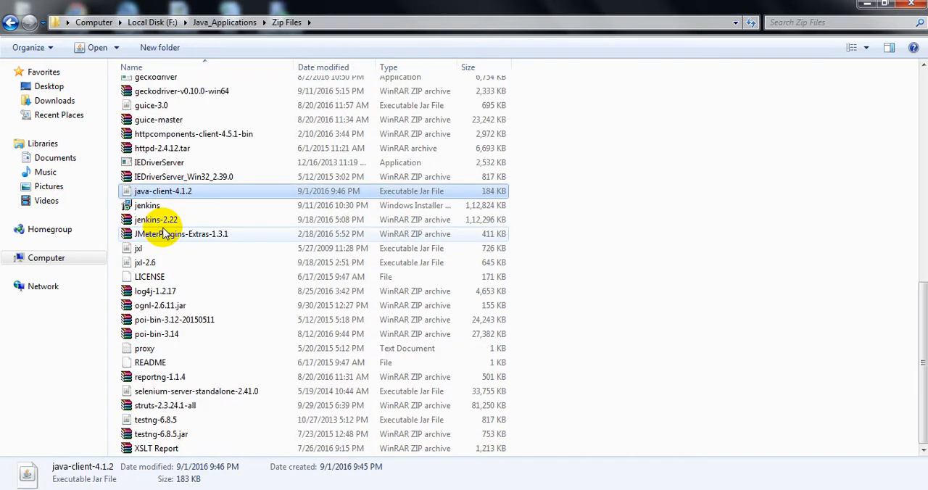
{"action": "left_click", "coordinate": [147, 205]}
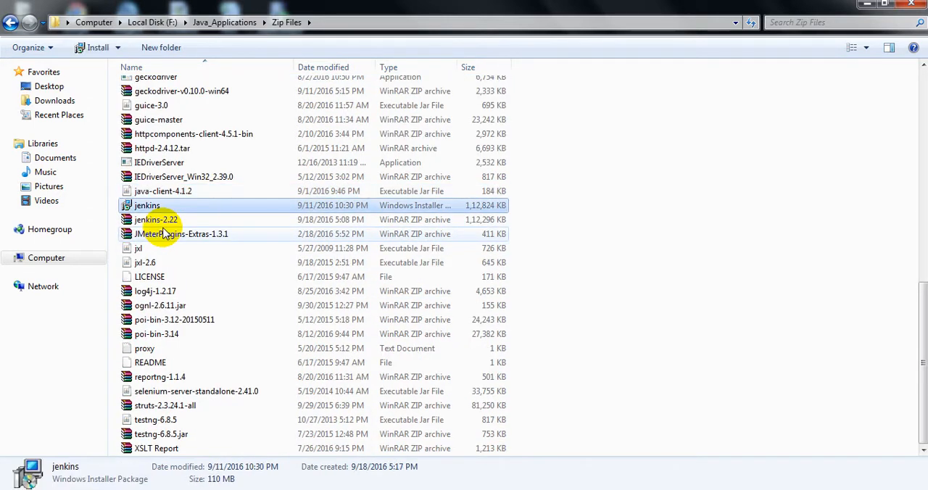
{"action": "mouse_move", "coordinate": [148, 205]}
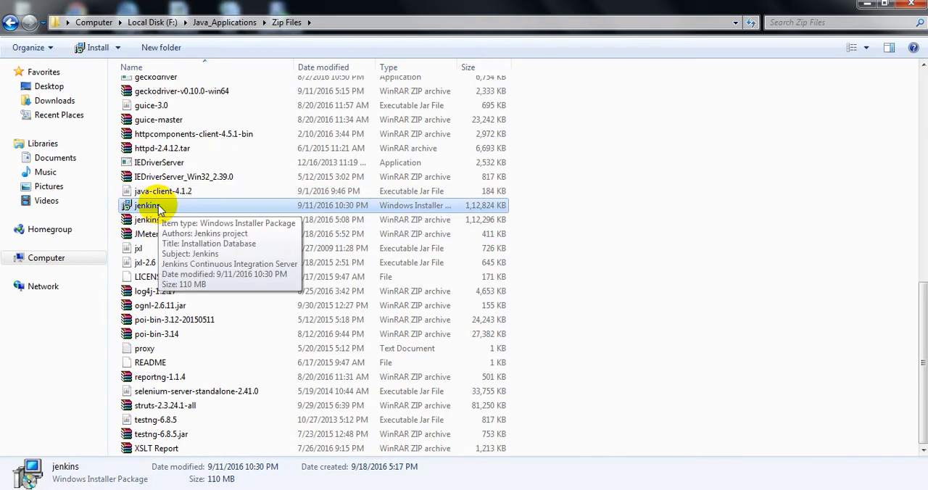
Launch the Jenkins 2.22 installer and accept the default C:\Program Files (x86)\Jenkins\ destination.
{"action": "right_click", "coordinate": [146, 205]}
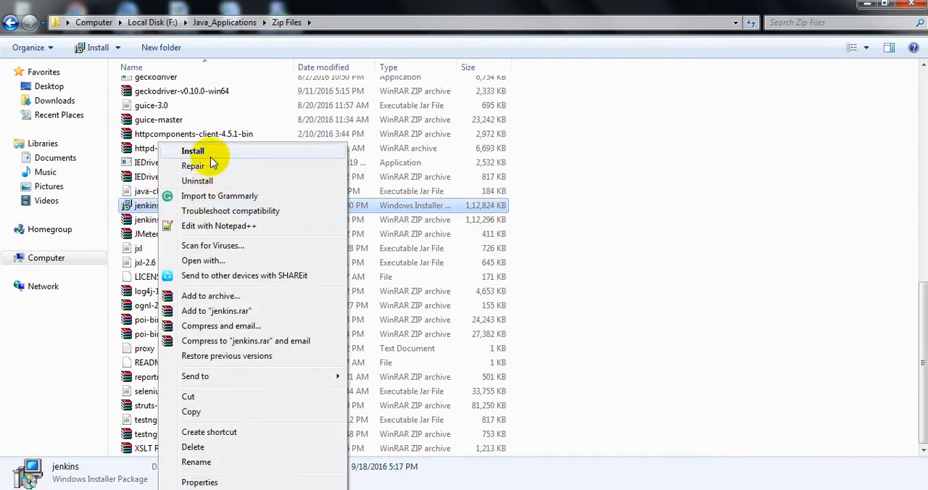
{"action": "left_click", "coordinate": [572, 277]}
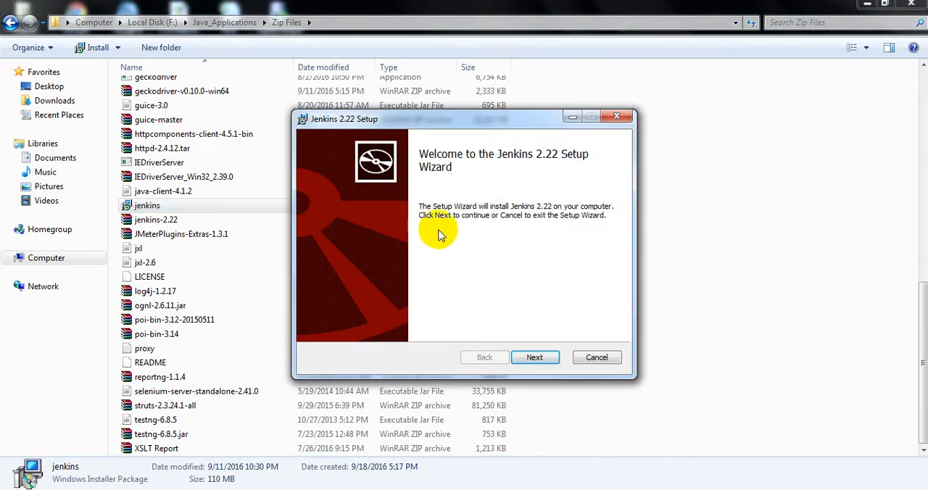
{"action": "mouse_move", "coordinate": [547, 163]}
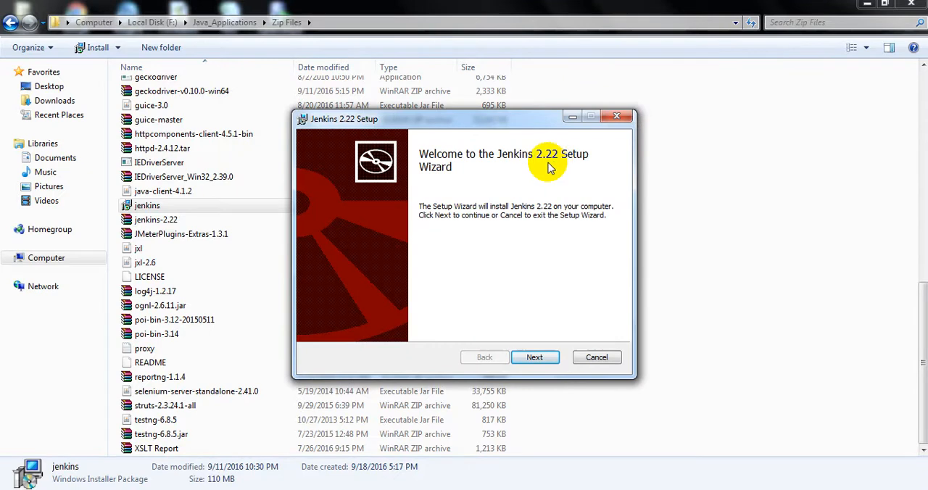
{"action": "mouse_move", "coordinate": [540, 164]}
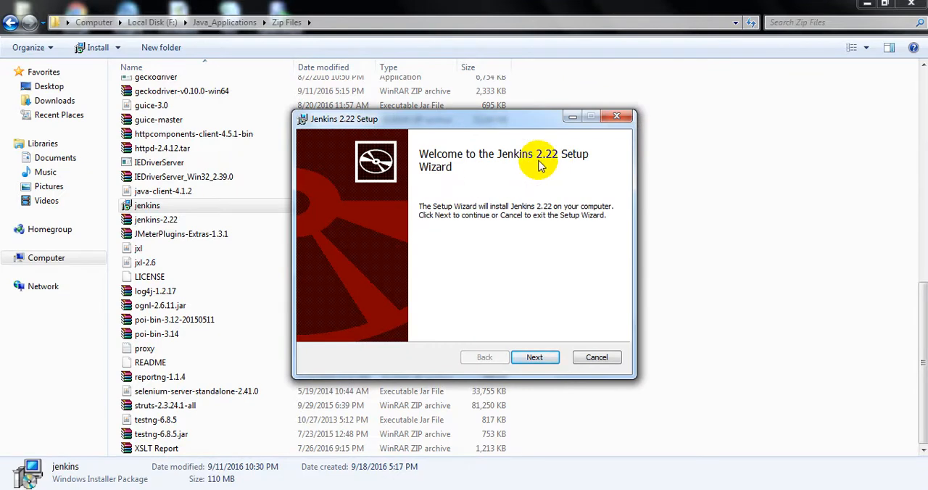
{"action": "mouse_move", "coordinate": [558, 165]}
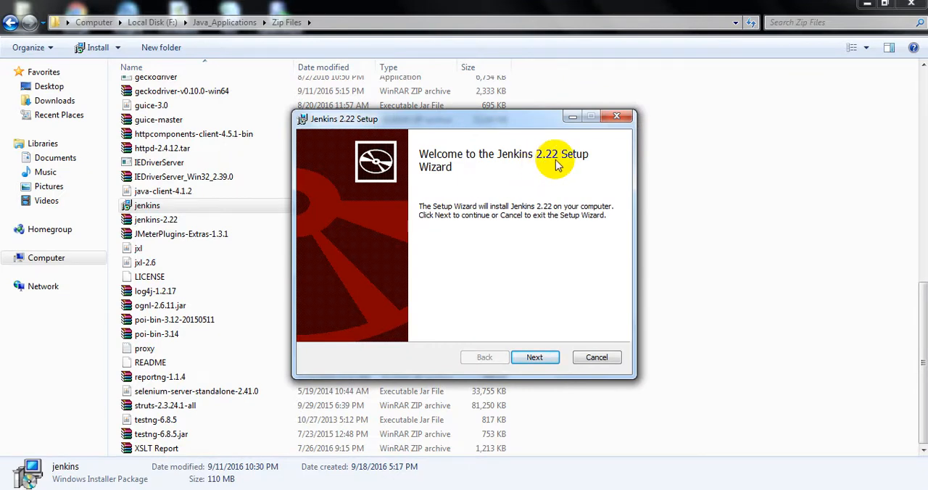
{"action": "mouse_move", "coordinate": [471, 182]}
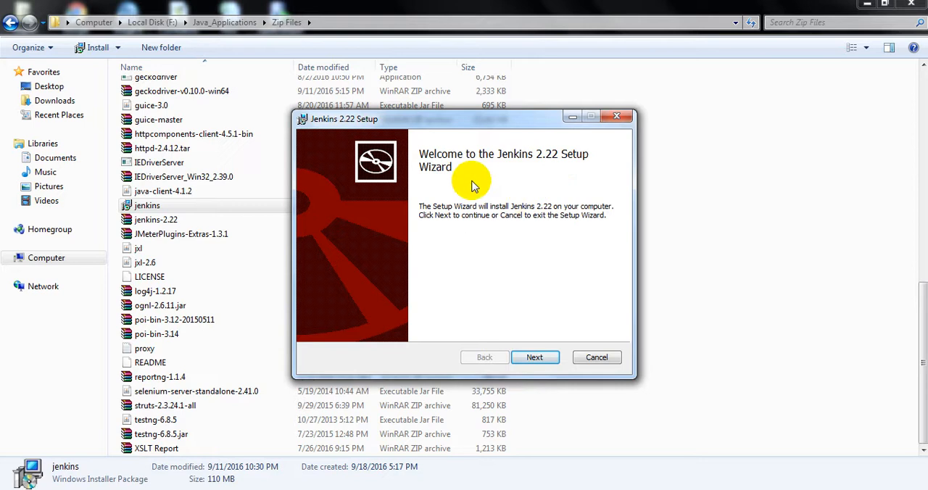
{"action": "mouse_move", "coordinate": [540, 231]}
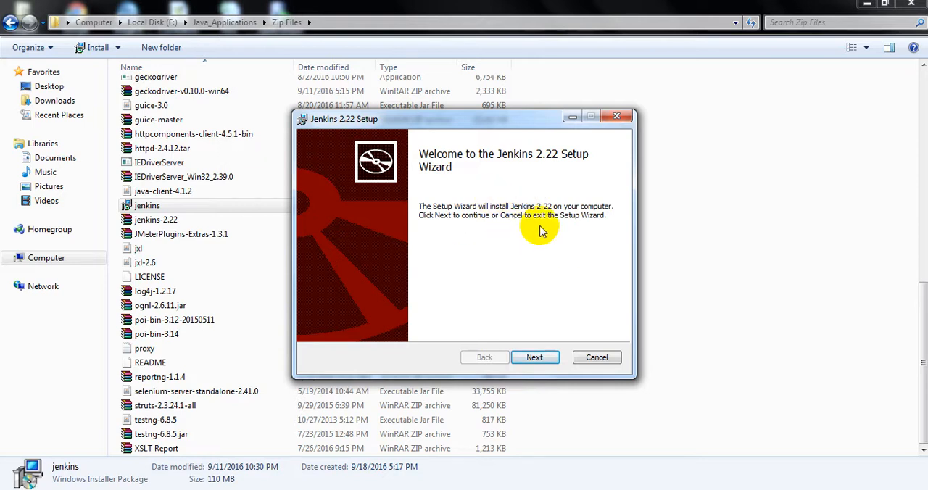
{"action": "left_click", "coordinate": [534, 357]}
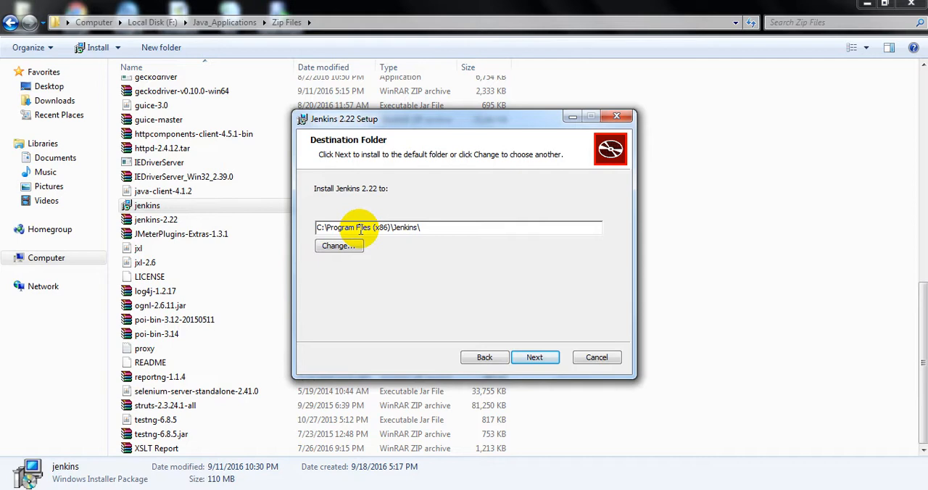
{"action": "left_click", "coordinate": [534, 357]}
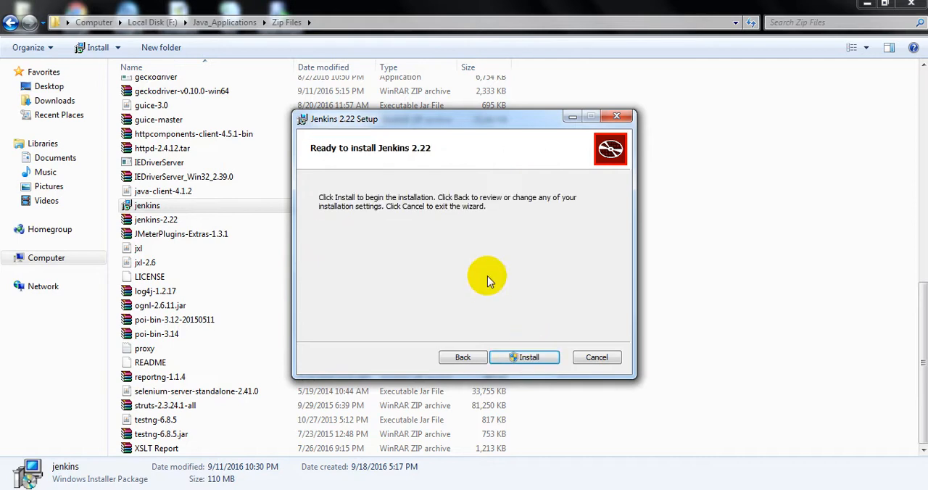
Start installing Jenkins 2.22 and open the Jenkins folder under Program Files (x86).
{"action": "left_click", "coordinate": [524, 356]}
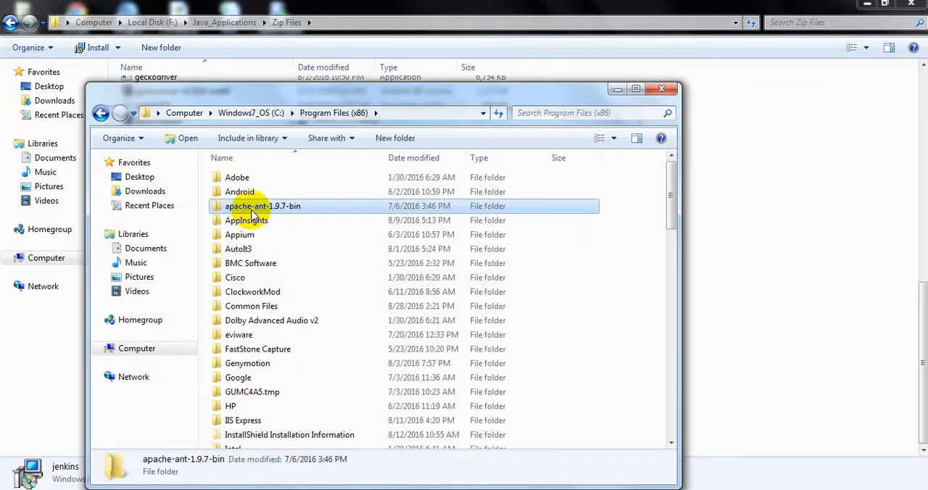
{"action": "scroll", "scroll_direction": "down", "scroll_amount": 3}
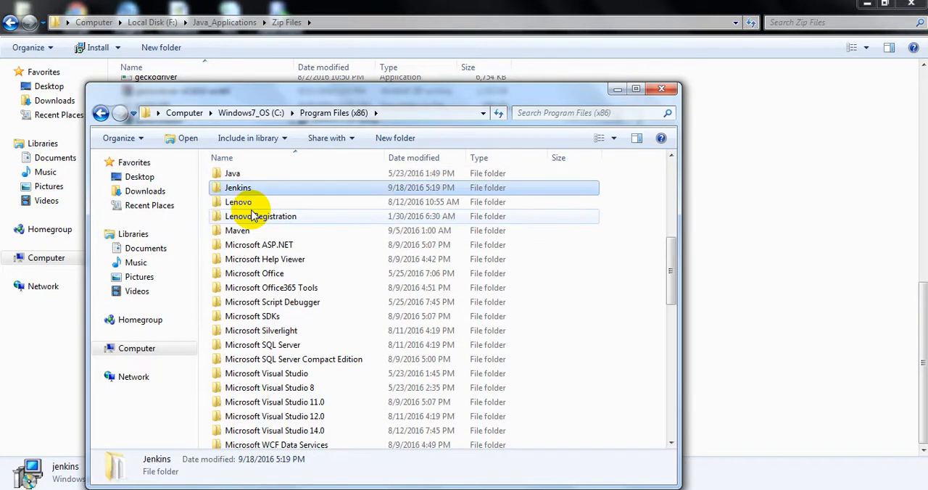
{"action": "double_click", "coordinate": [237, 188]}
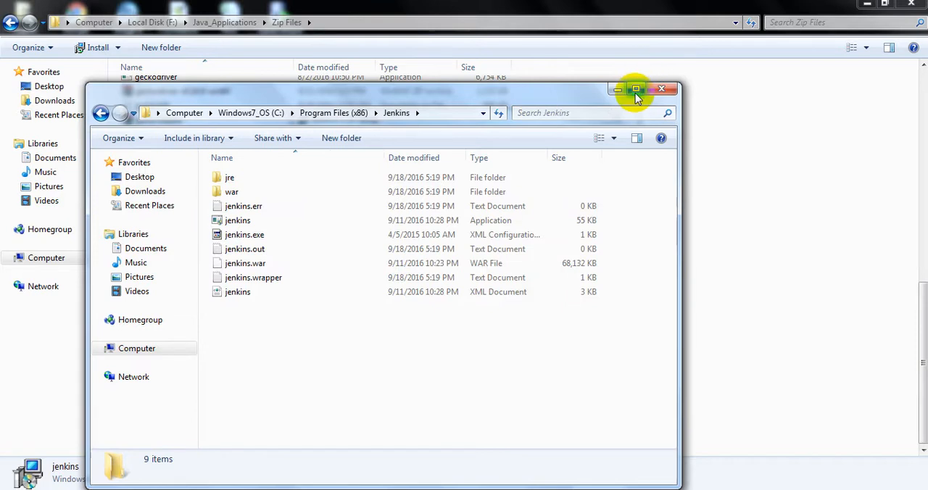
Maximize the Jenkins folder window and open its plugins folder.
{"action": "left_click", "coordinate": [637, 88]}
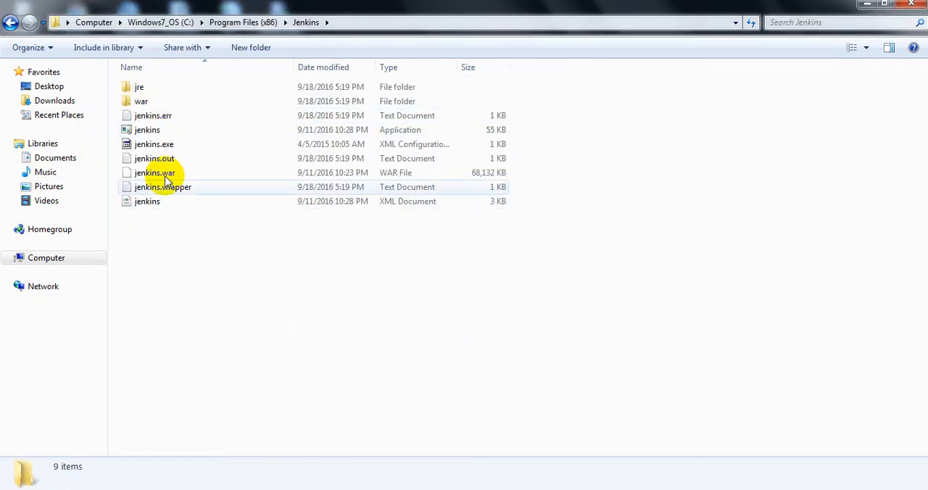
{"action": "left_click", "coordinate": [147, 201]}
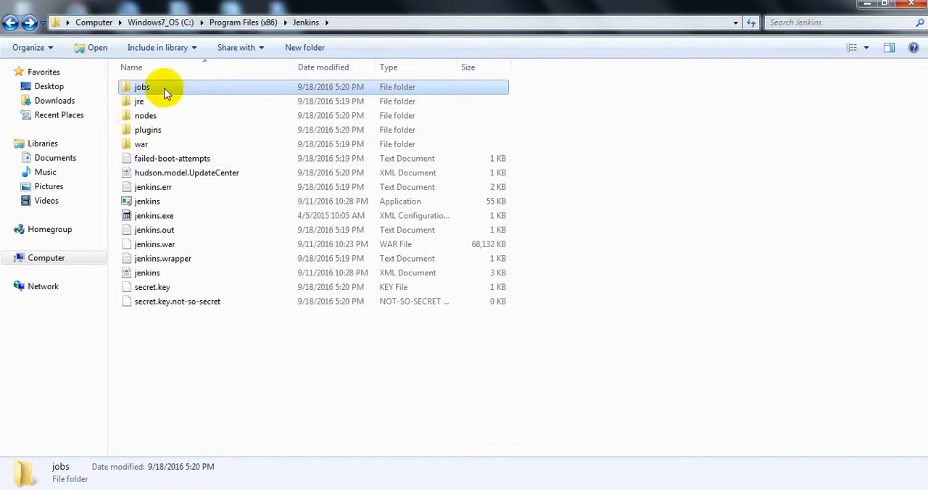
{"action": "left_click", "coordinate": [144, 115]}
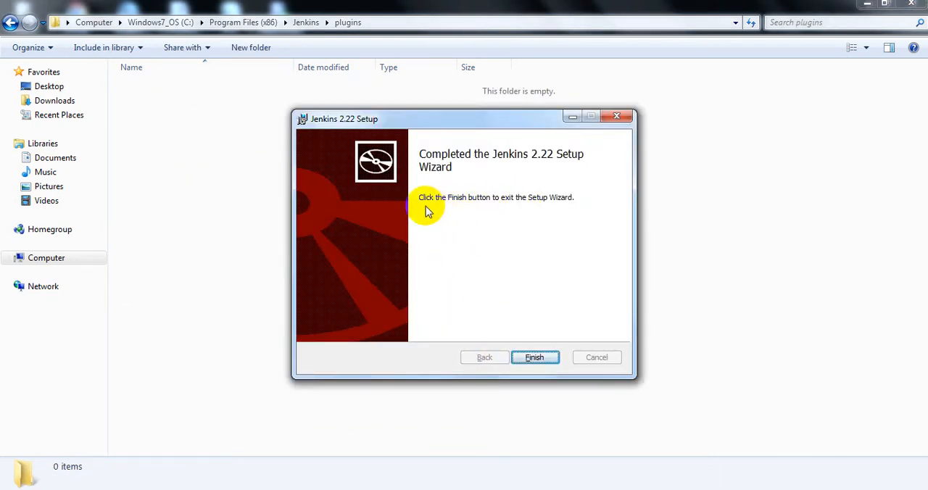
Finish the completed Jenkins 2.22 Setup wizard.
{"action": "left_click", "coordinate": [534, 357]}
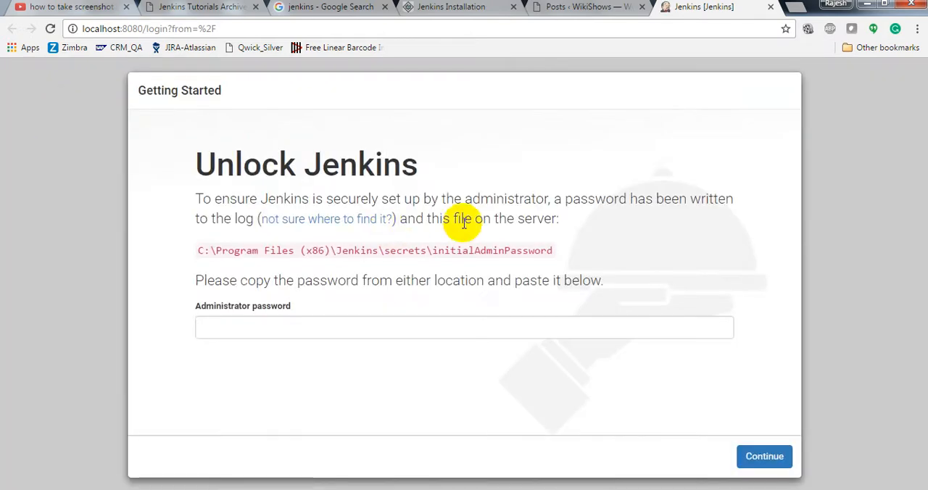
{"action": "mouse_move", "coordinate": [370, 201]}
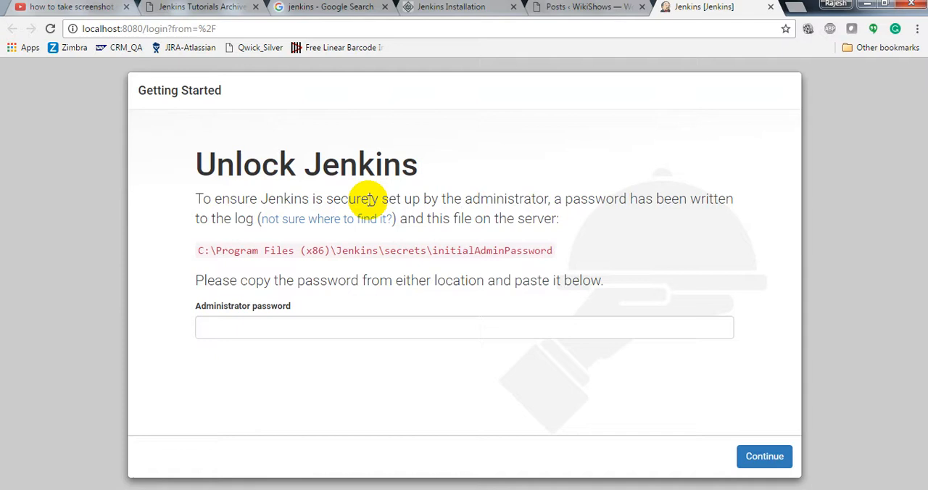
{"action": "mouse_move", "coordinate": [322, 231]}
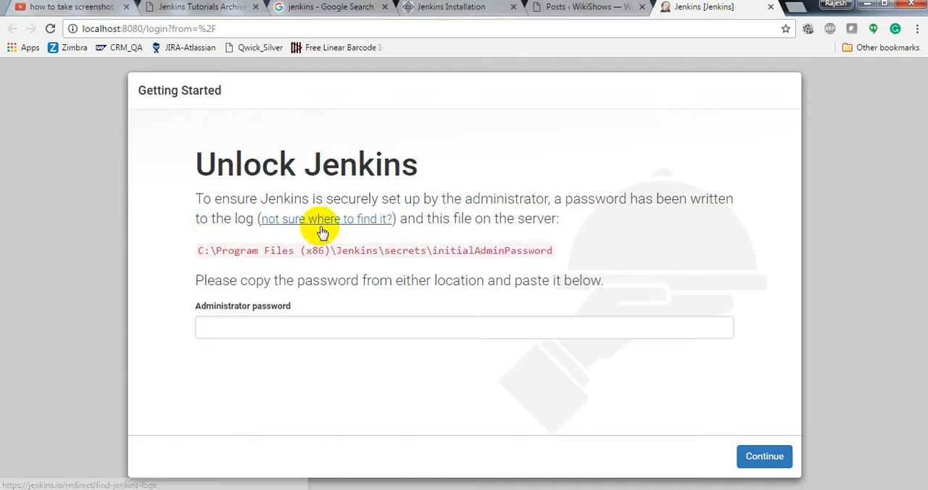
{"action": "mouse_move", "coordinate": [484, 237]}
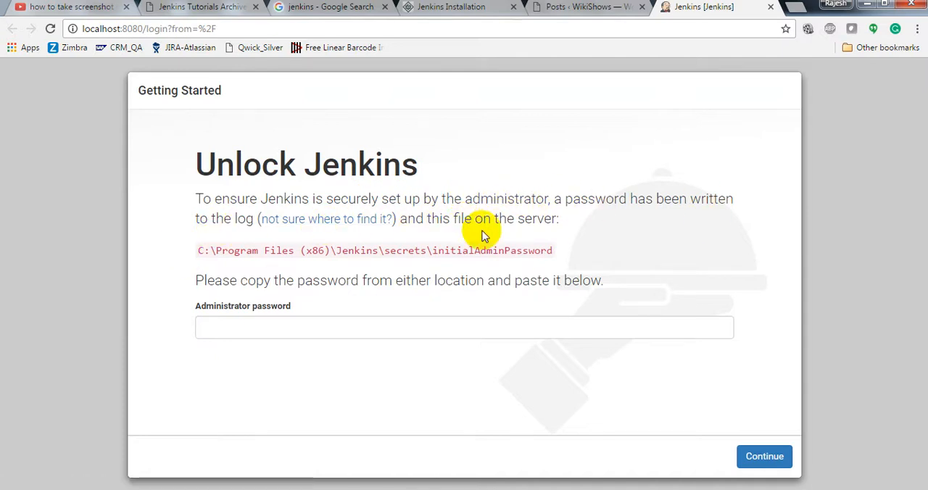
{"action": "mouse_move", "coordinate": [502, 258]}
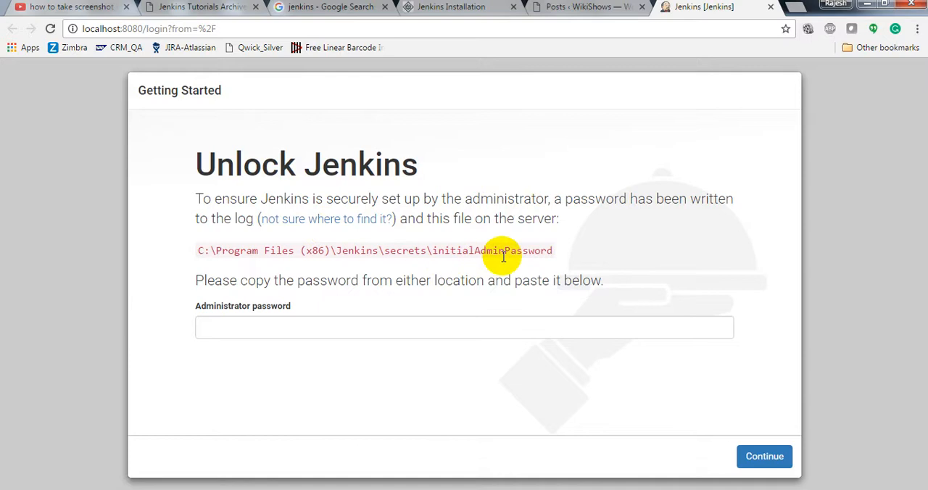
Focus the empty Administrator password field on the Unlock Jenkins page.
{"action": "left_click", "coordinate": [464, 327]}
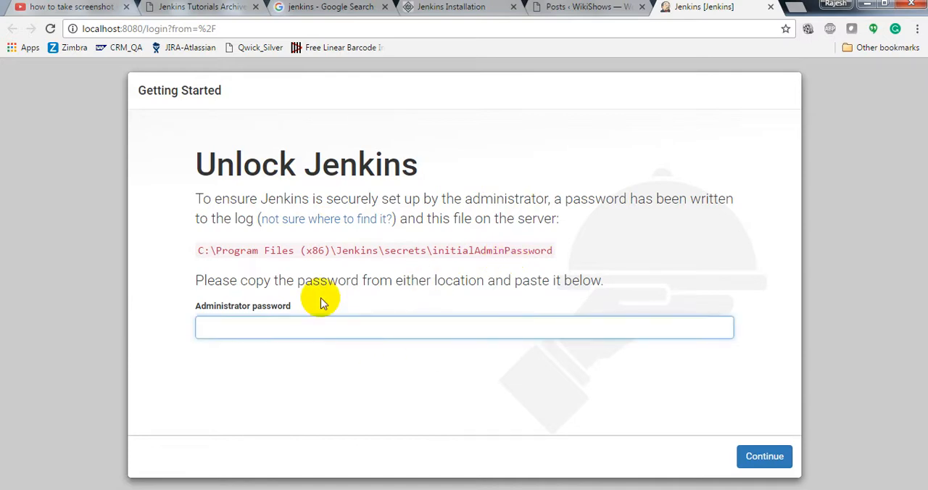
{"action": "mouse_move", "coordinate": [524, 287]}
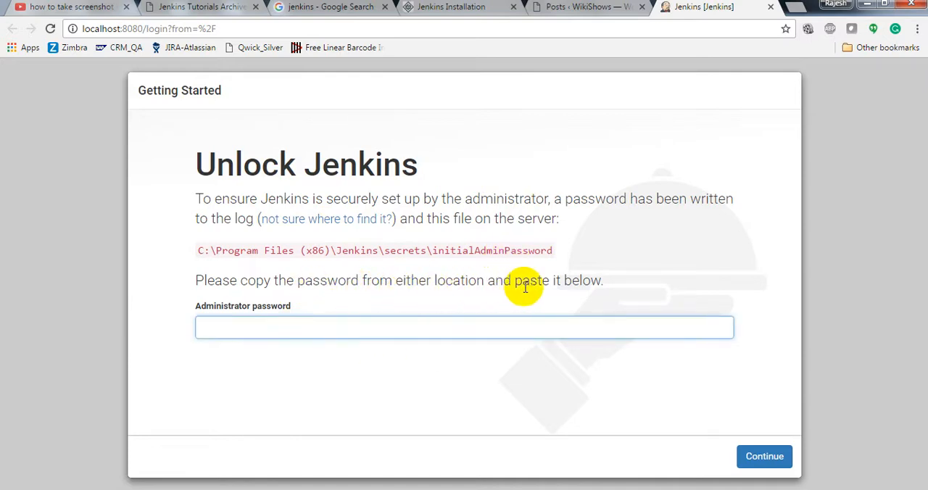
{"action": "mouse_move", "coordinate": [368, 255]}
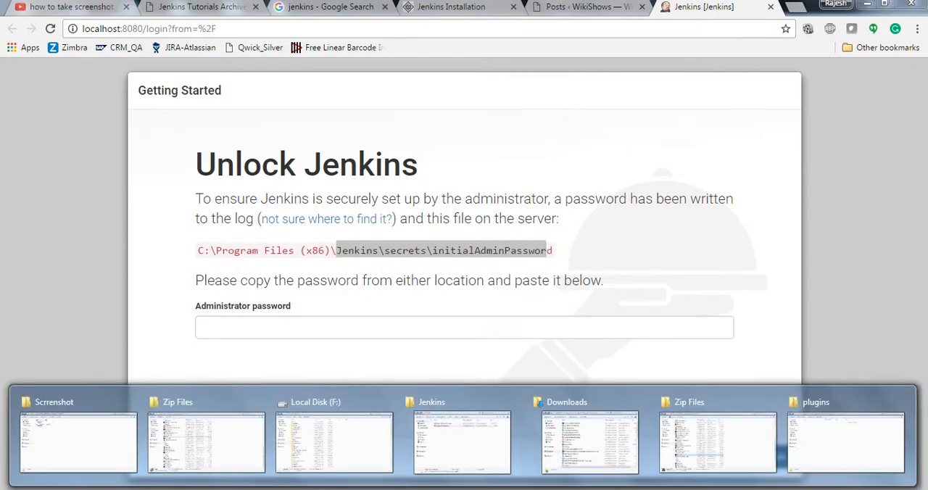
{"action": "mouse_move", "coordinate": [443, 444]}
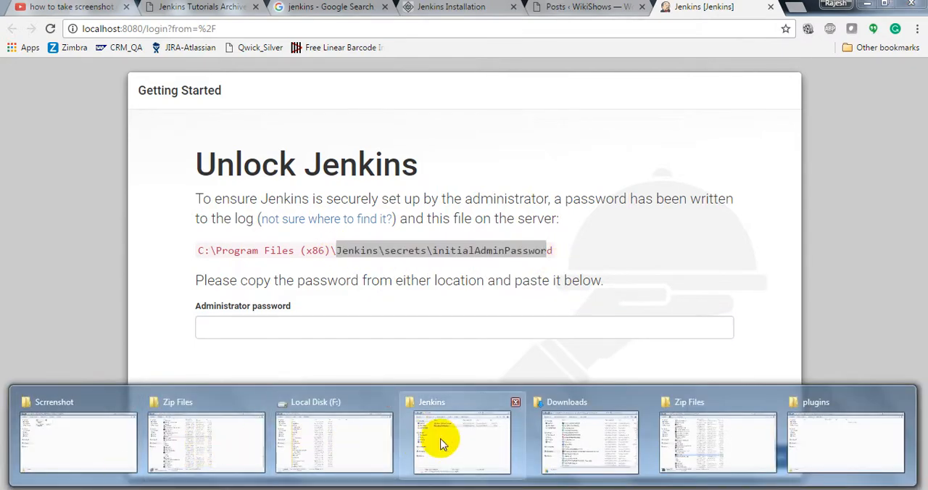
Maximize the Explorer window and open C:\Program Files (x86)\Jenkins\secrets.
{"action": "left_click", "coordinate": [463, 442]}
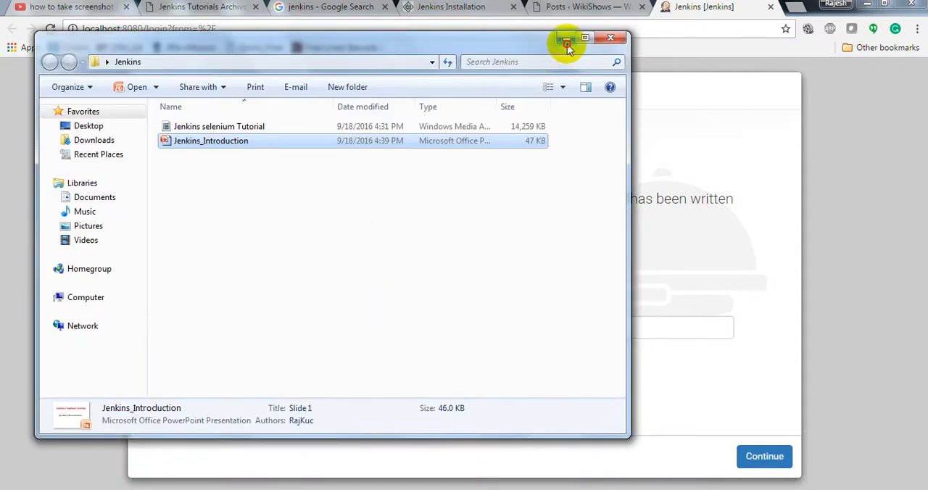
{"action": "left_click", "coordinate": [567, 38]}
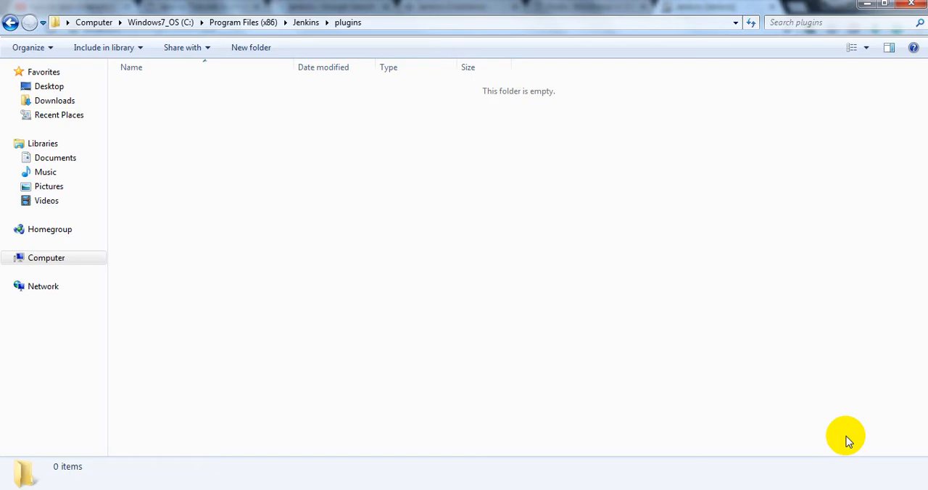
{"action": "left_click", "coordinate": [306, 22]}
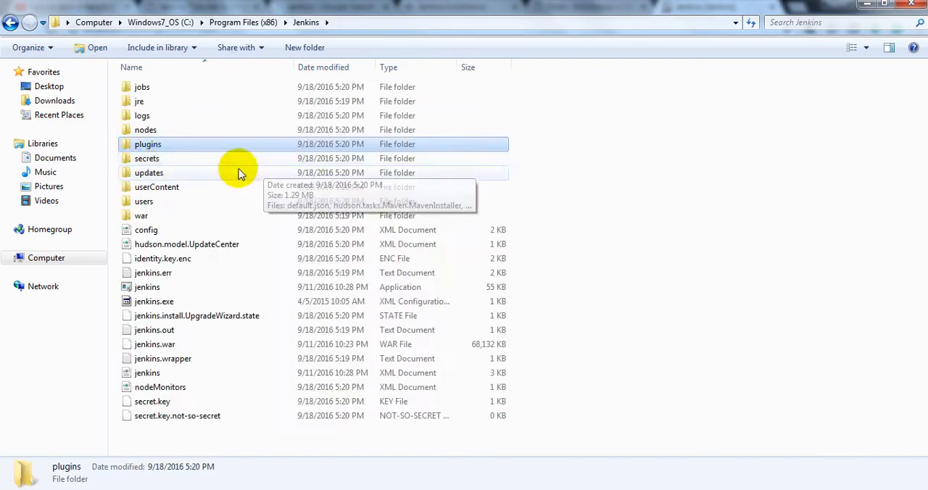
{"action": "double_click", "coordinate": [147, 158]}
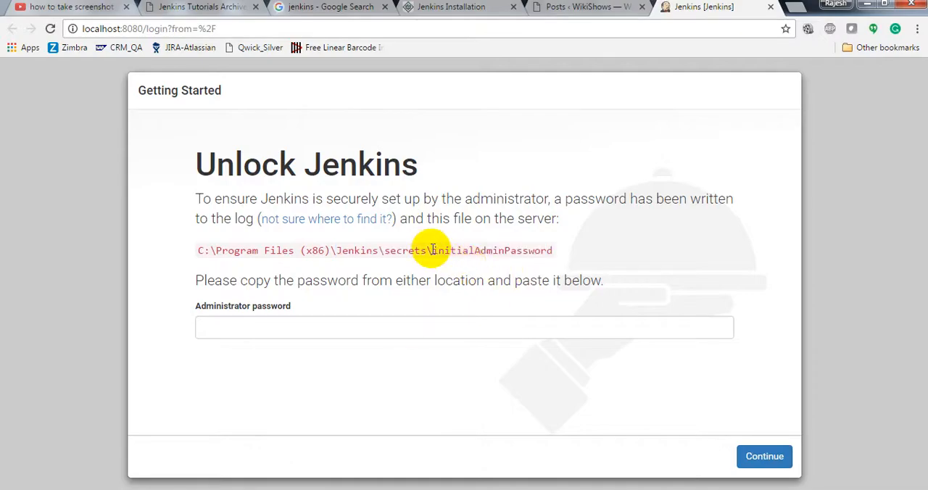
{"action": "double_click", "coordinate": [491, 251]}
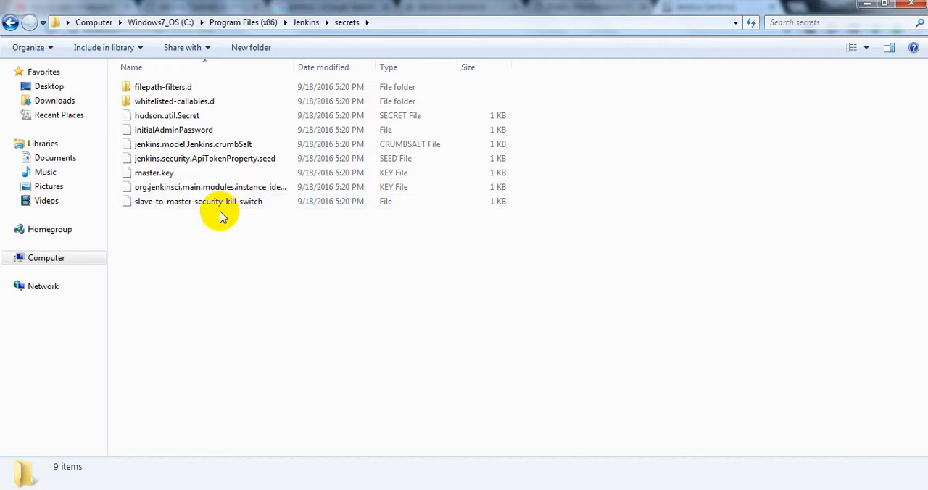
Open the initialAdminPassword file from the Jenkins secrets folder.
{"action": "left_click", "coordinate": [173, 101]}
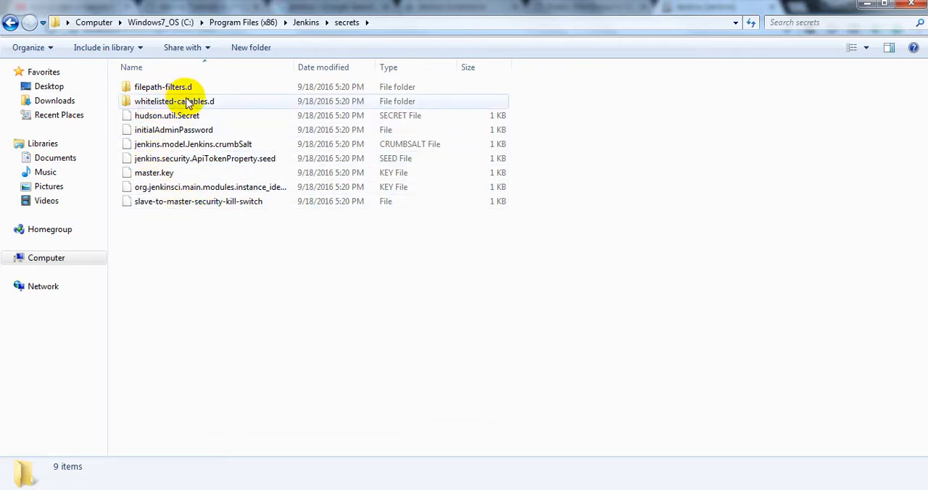
{"action": "right_click", "coordinate": [173, 130]}
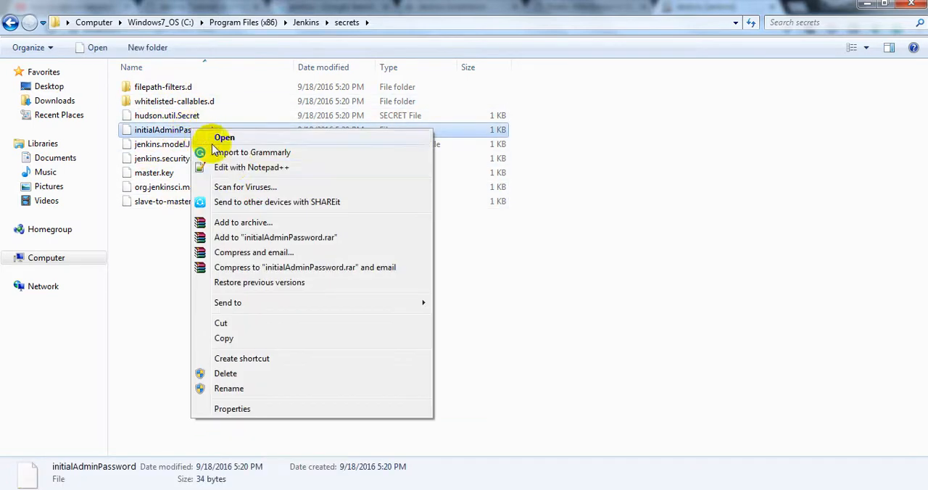
{"action": "left_click", "coordinate": [251, 168]}
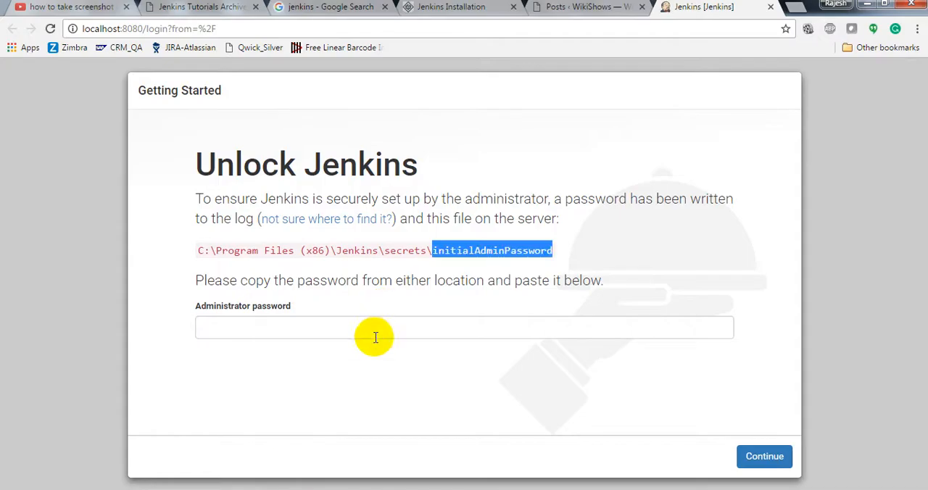
Enter the initial administrator password and continue to unlock Jenkins.
{"action": "type", "text": "initialAdminPassword"}
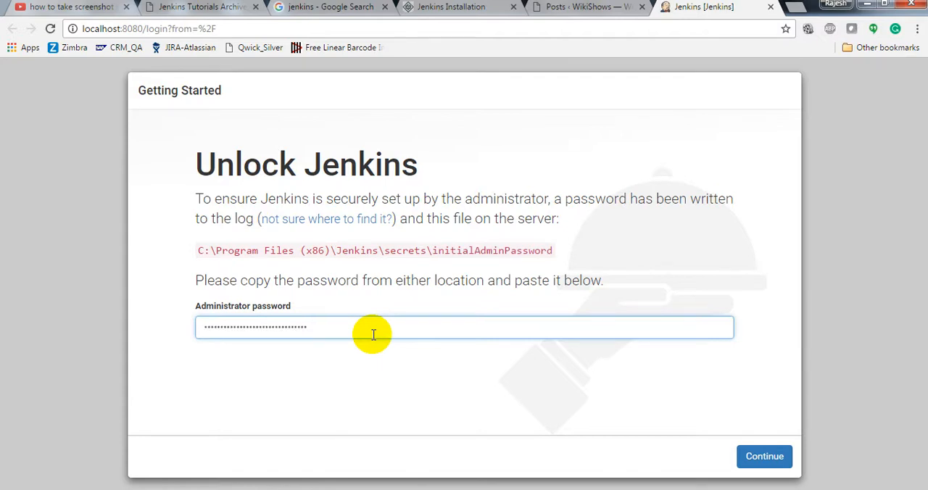
{"action": "left_click", "coordinate": [764, 455]}
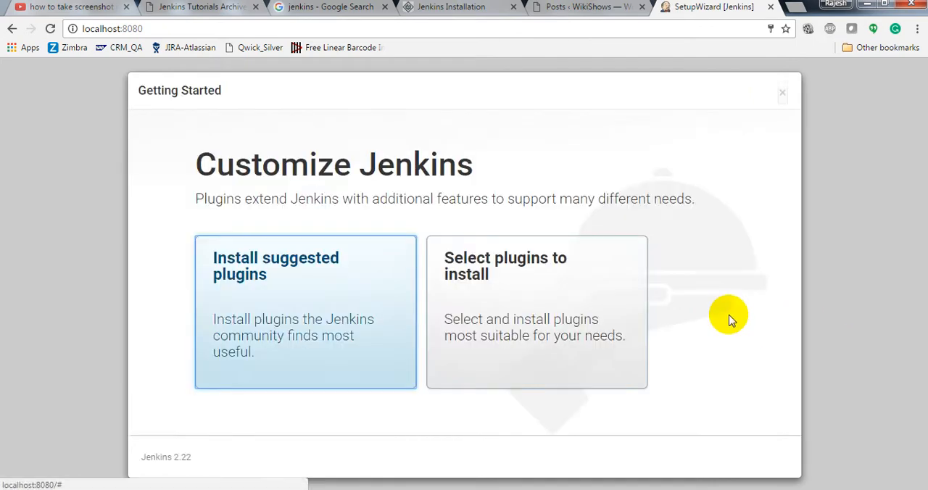
{"action": "mouse_move", "coordinate": [637, 343]}
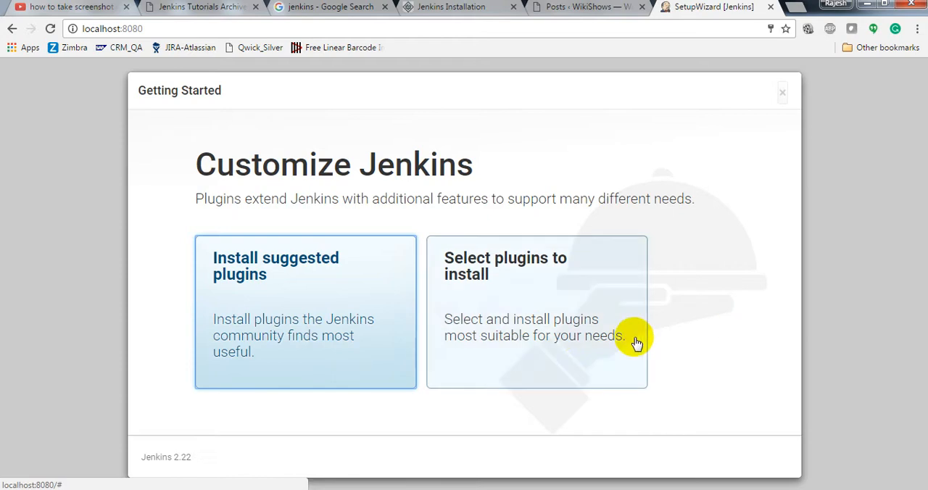
{"action": "mouse_move", "coordinate": [321, 200]}
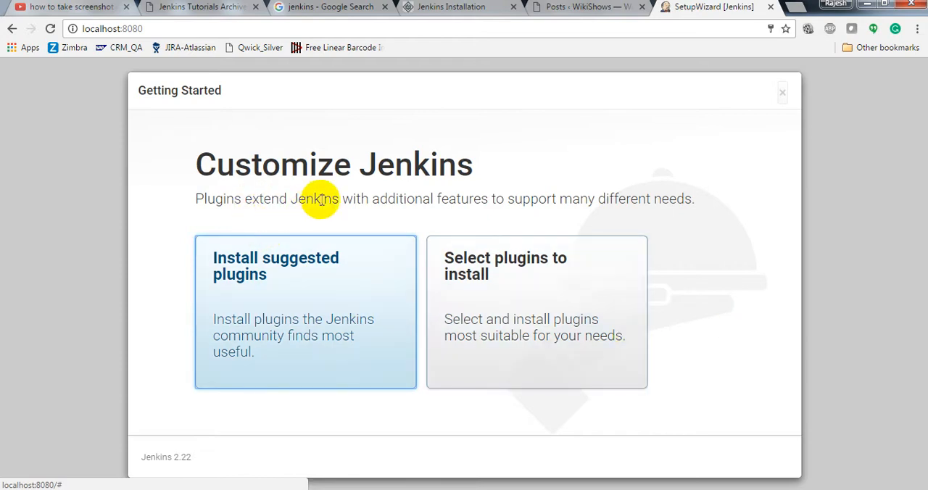
{"action": "mouse_move", "coordinate": [687, 191]}
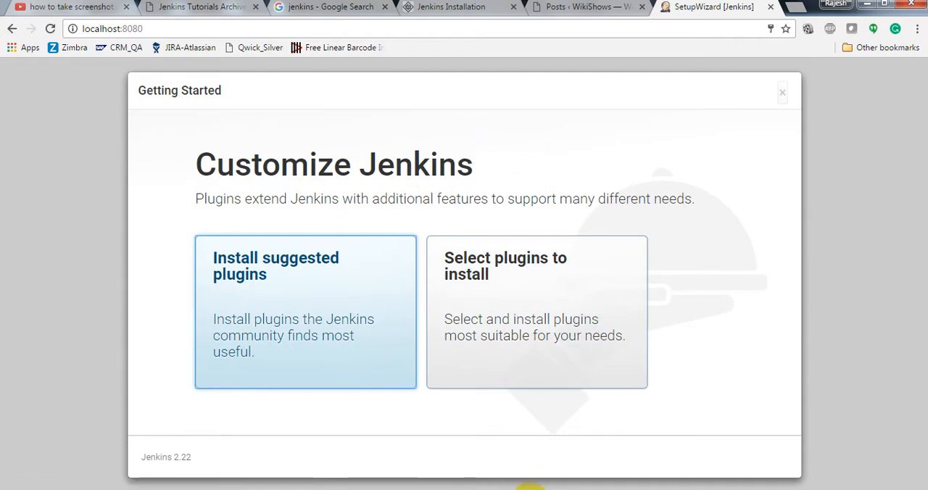
{"action": "mouse_move", "coordinate": [457, 296]}
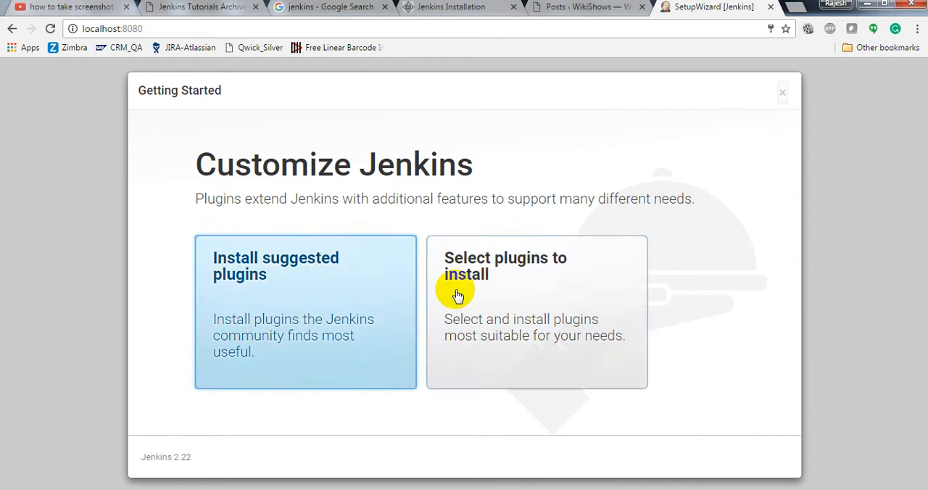
{"action": "mouse_move", "coordinate": [235, 304]}
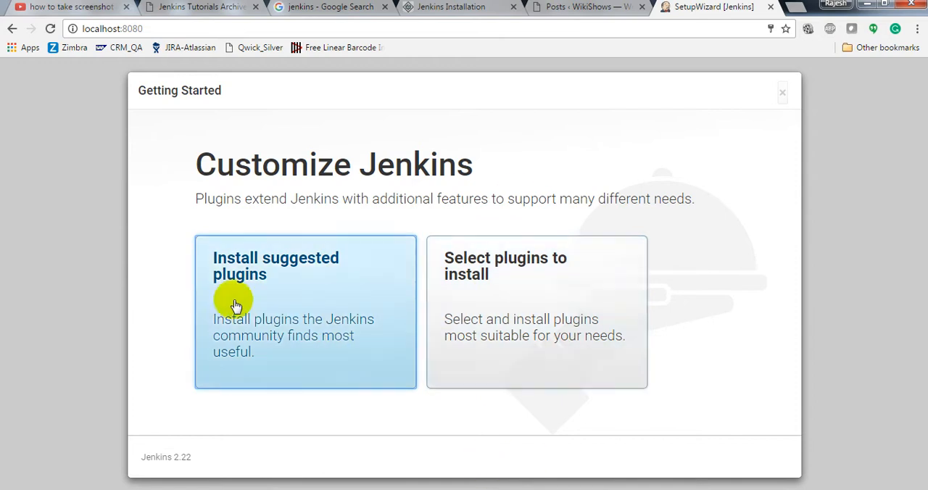